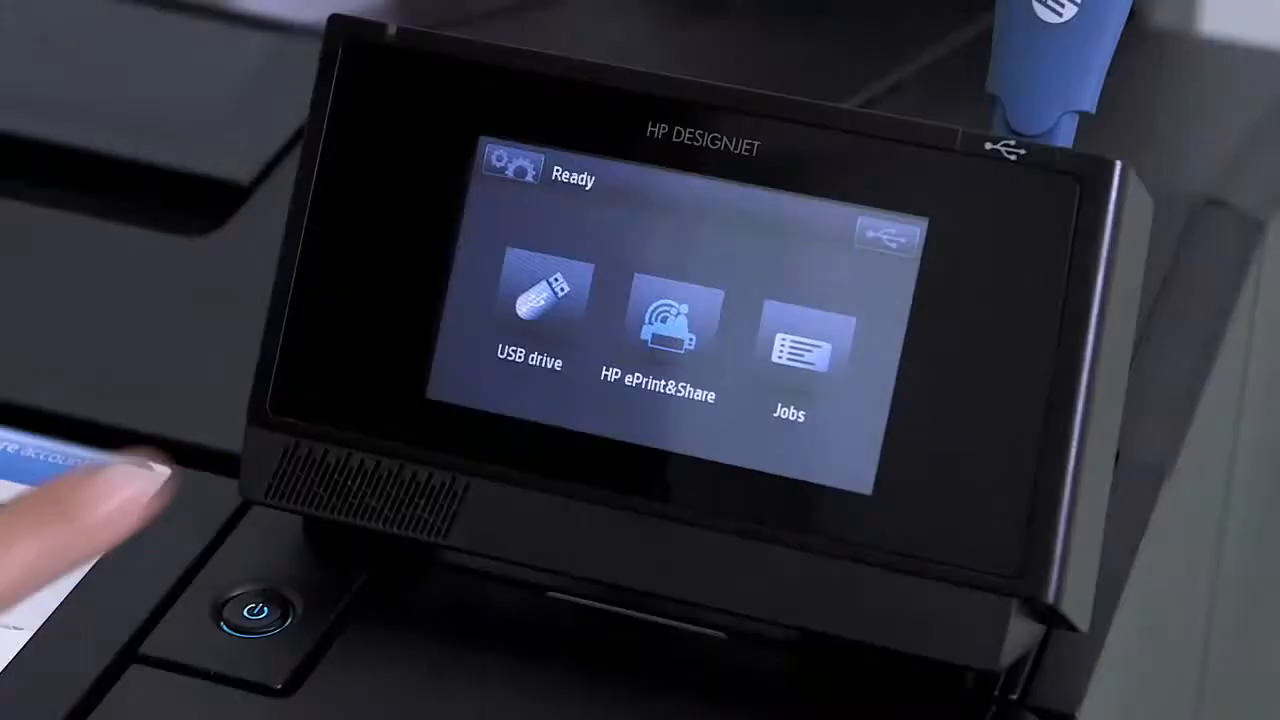
Step: Show the USB drive's file list from the home screen, ready to pick a file to print
left_click(528, 310)
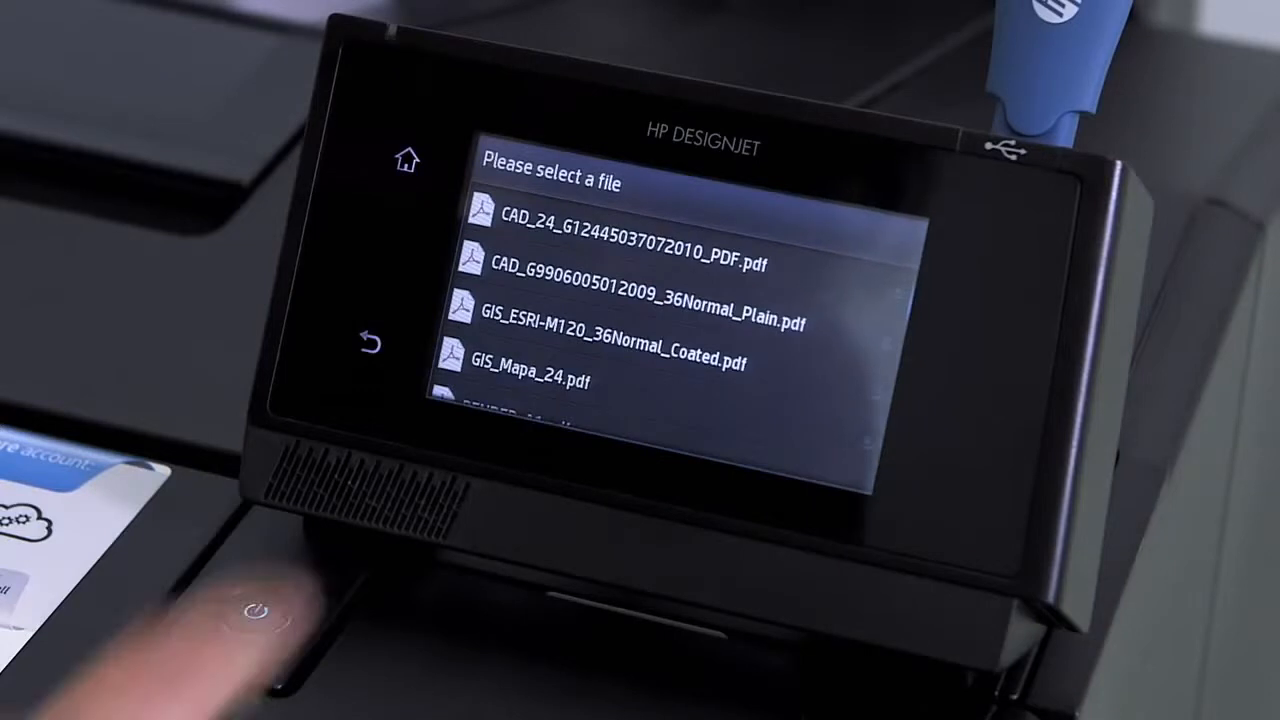